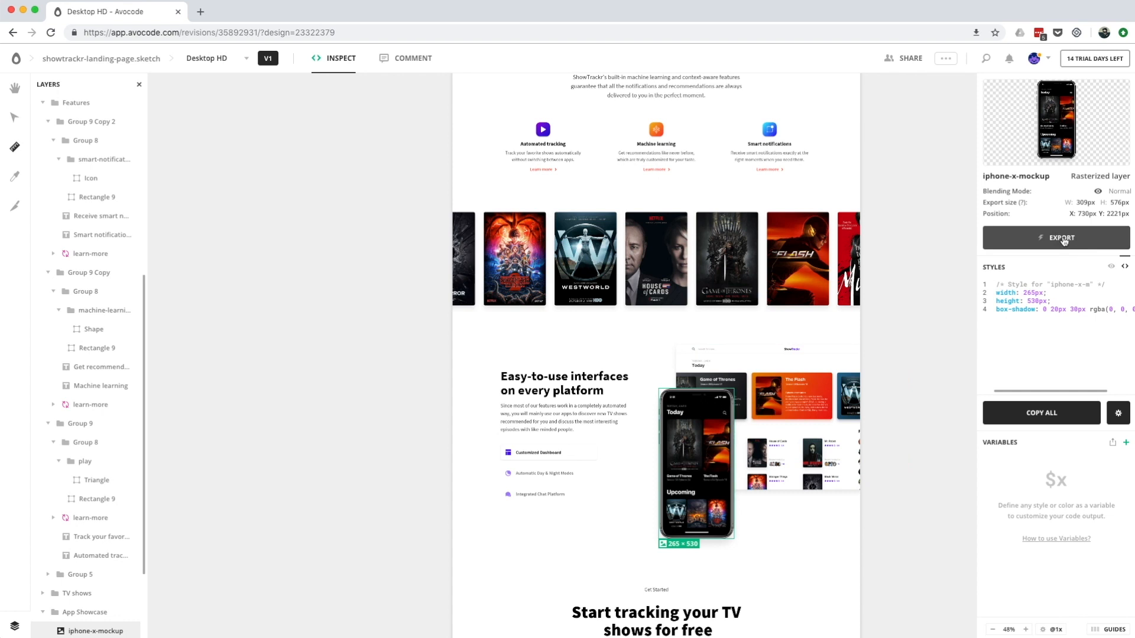
# Open the export dialog for iphone-x-mockup, showing a 1x PNG at 309×576 px.
pyautogui.click(1056, 237)
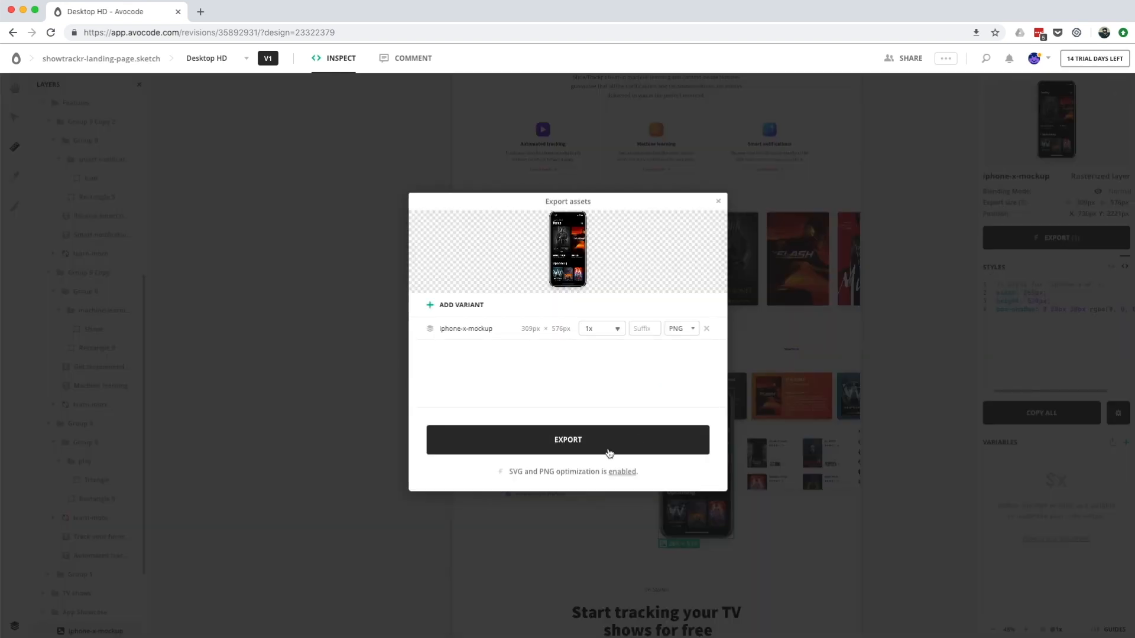